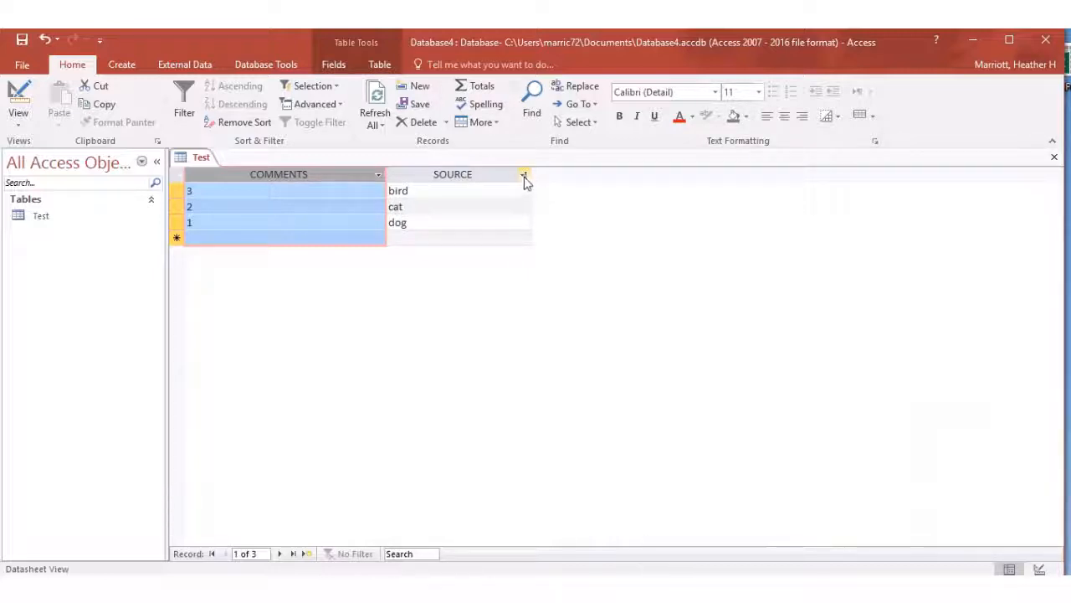
Sort the Test table by SOURCE descending (dog, cat, bird) and confirm COMMENTS cannot be sorted
click(524, 174)
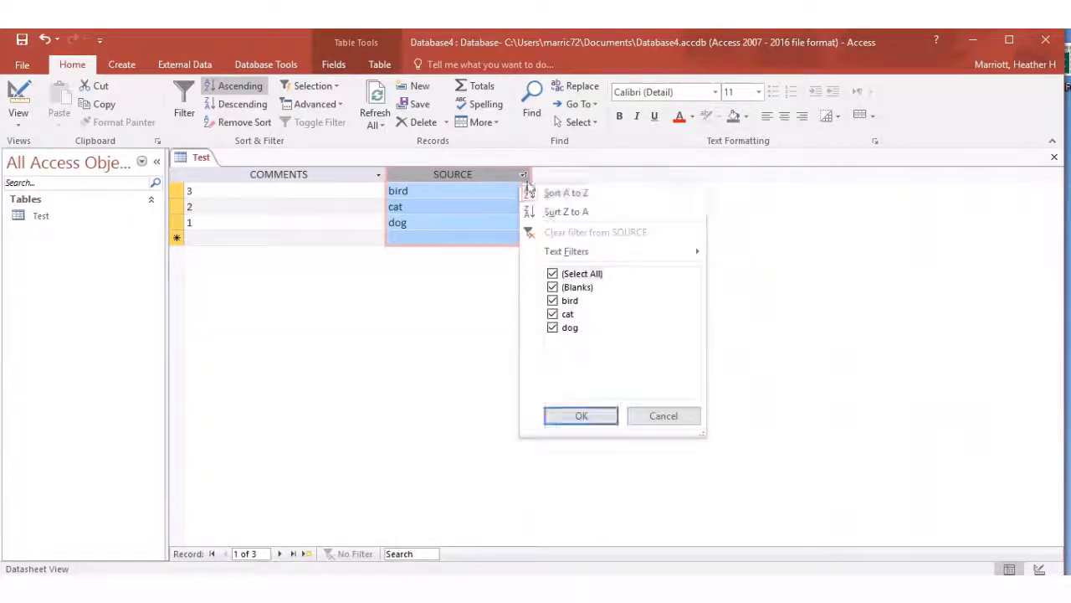
click(566, 211)
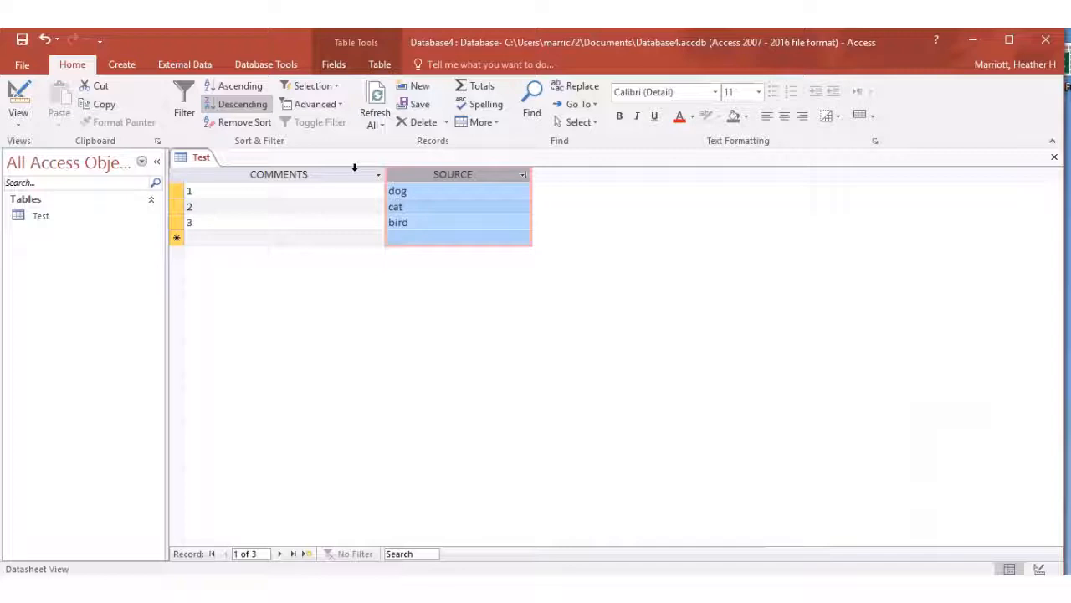
click(375, 174)
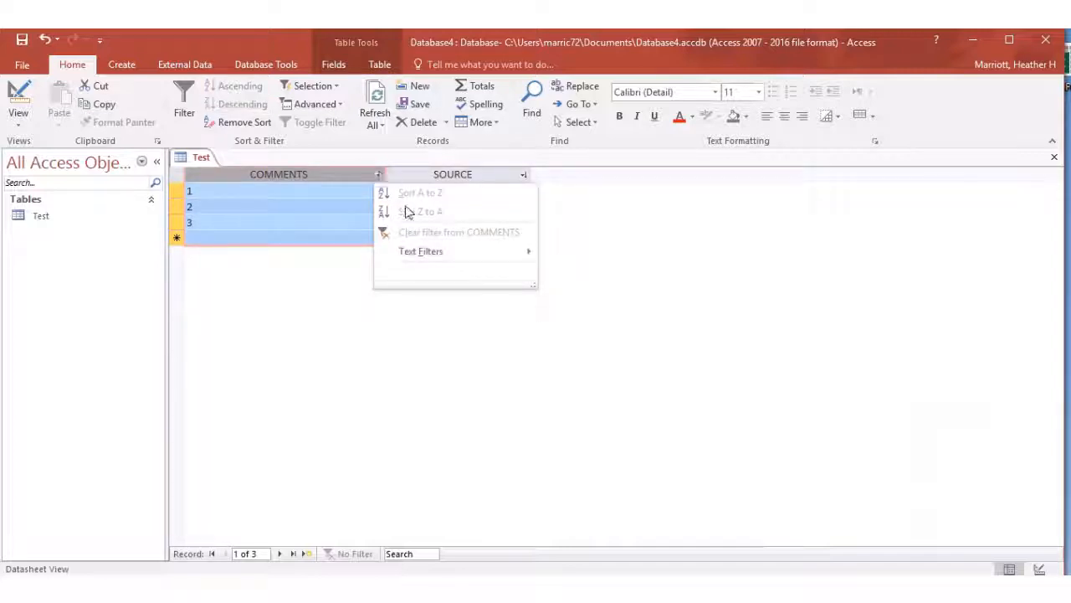
mouse_move(435, 204)
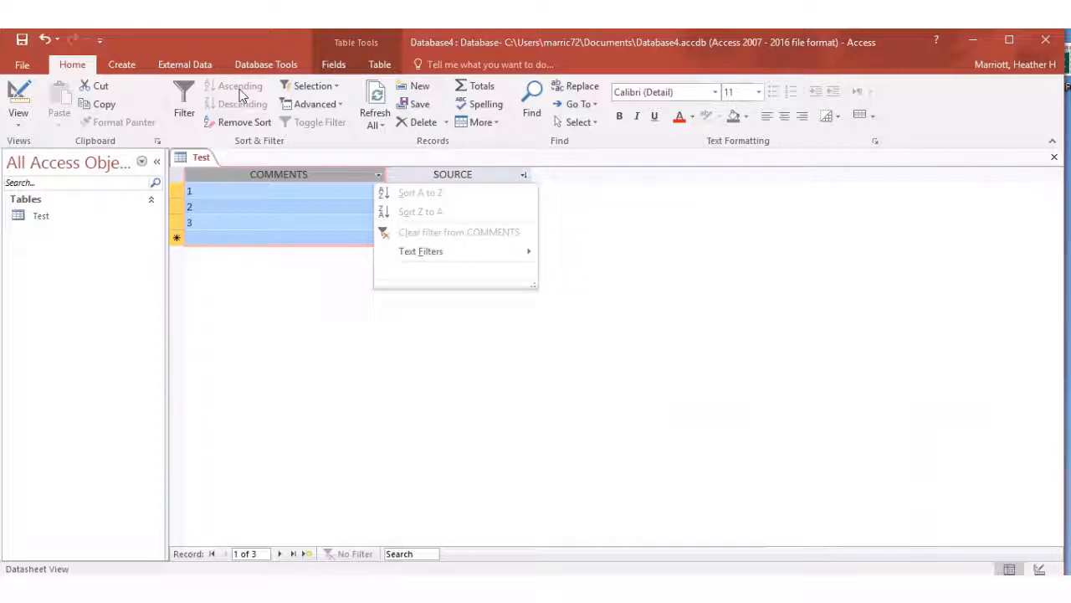
click(257, 251)
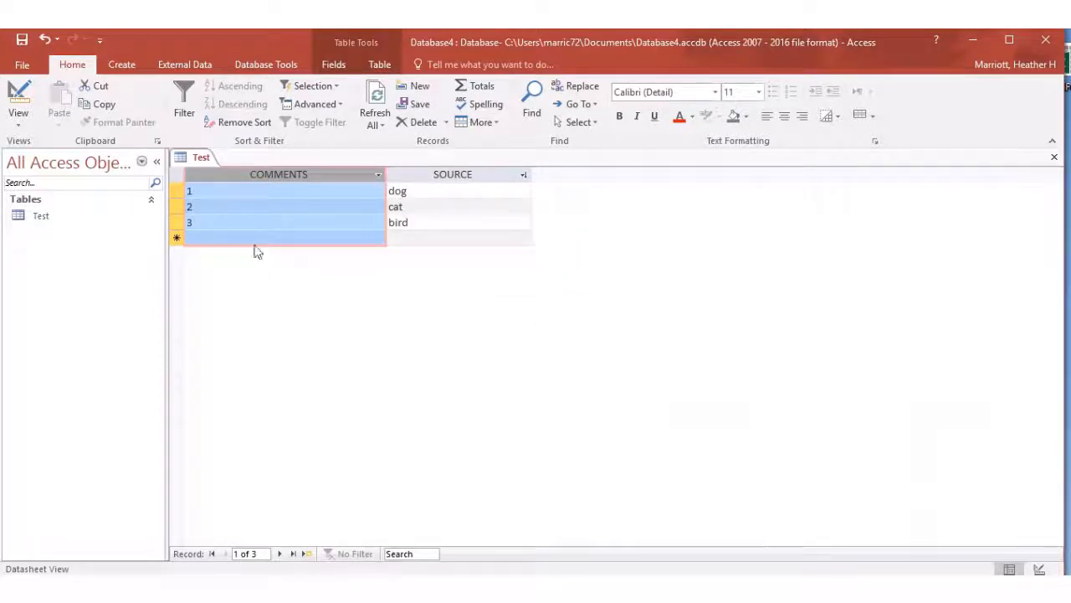
mouse_move(231, 278)
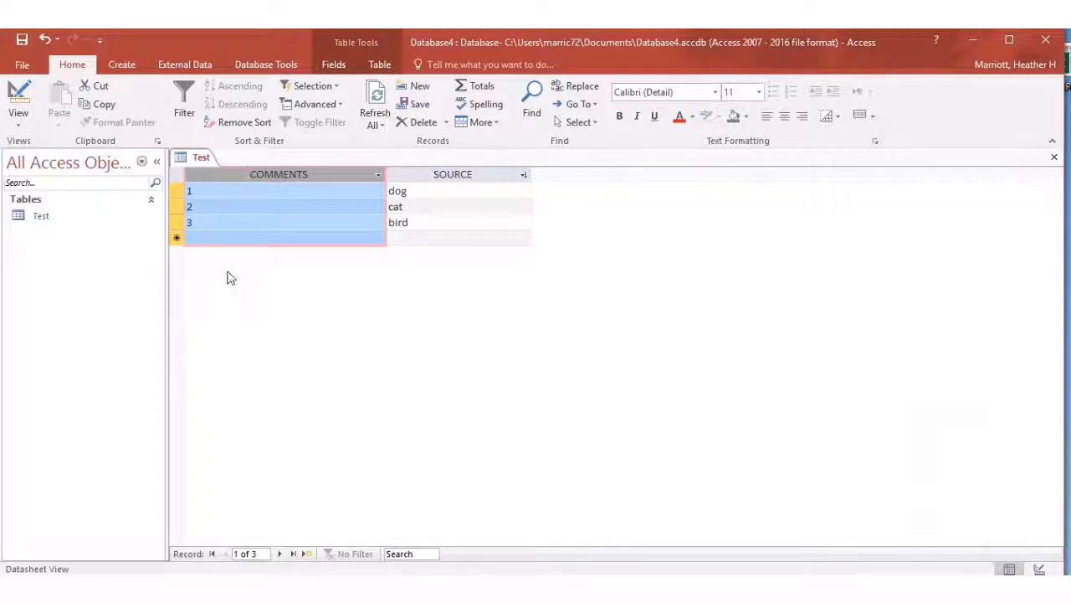
mouse_move(54, 148)
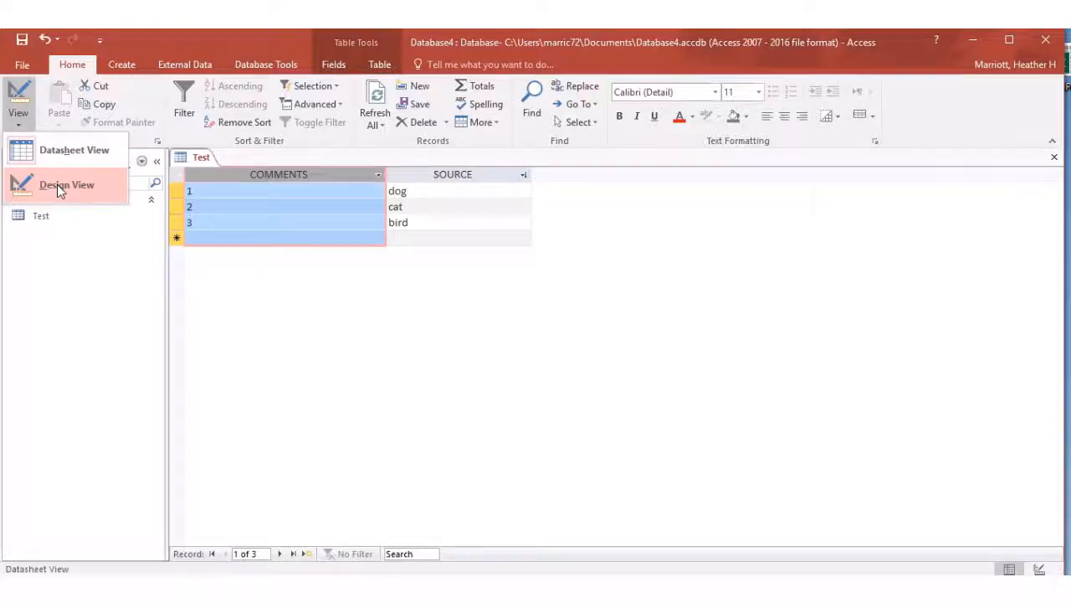
Switch Test to Design View and inspect the data types of SOURCE and COMMENTS
click(67, 184)
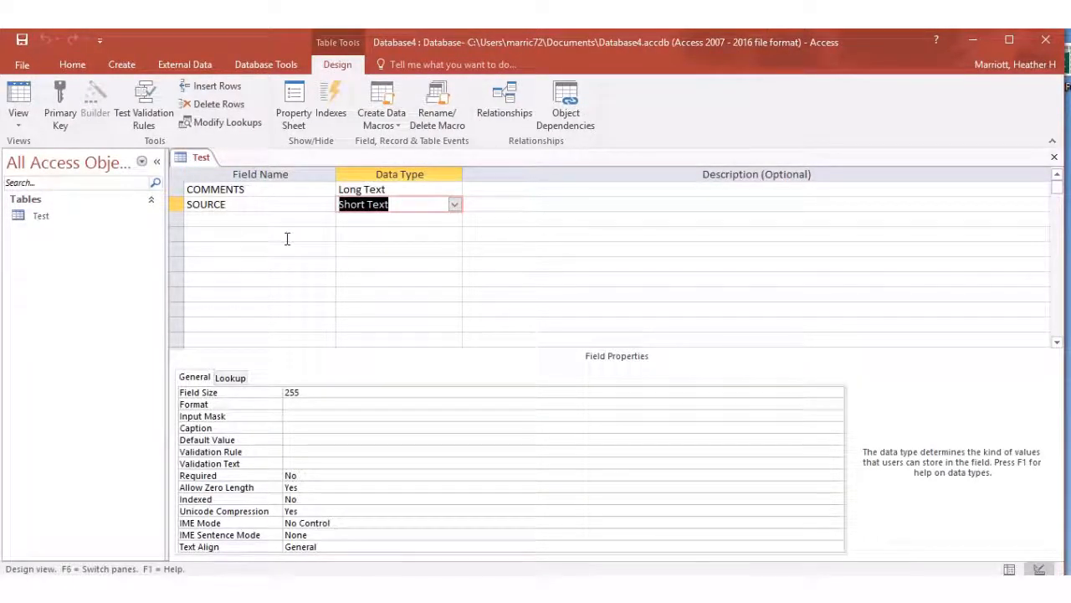
click(259, 234)
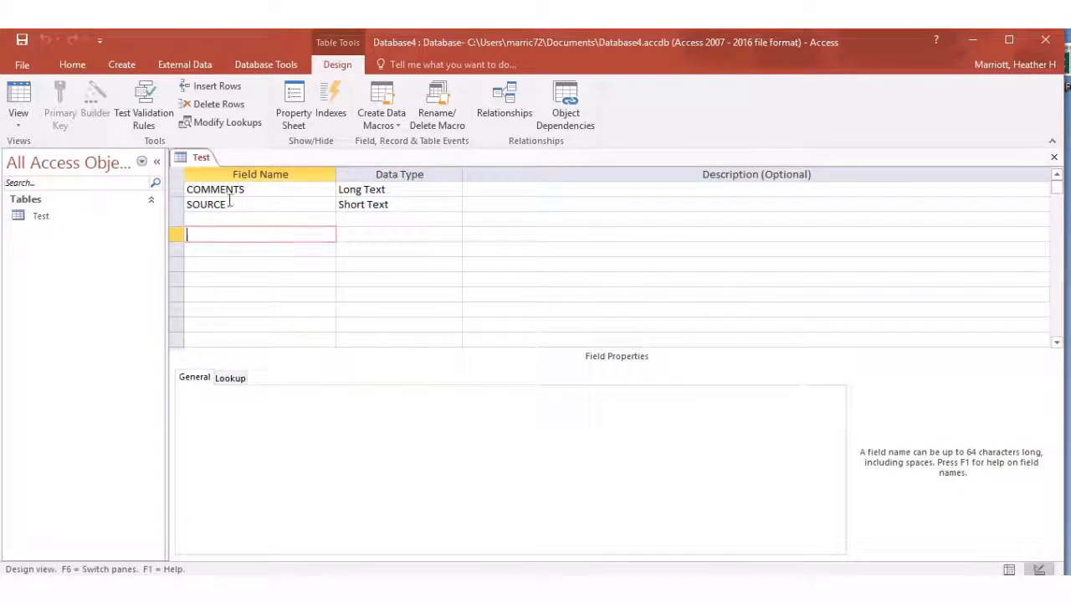
click(388, 187)
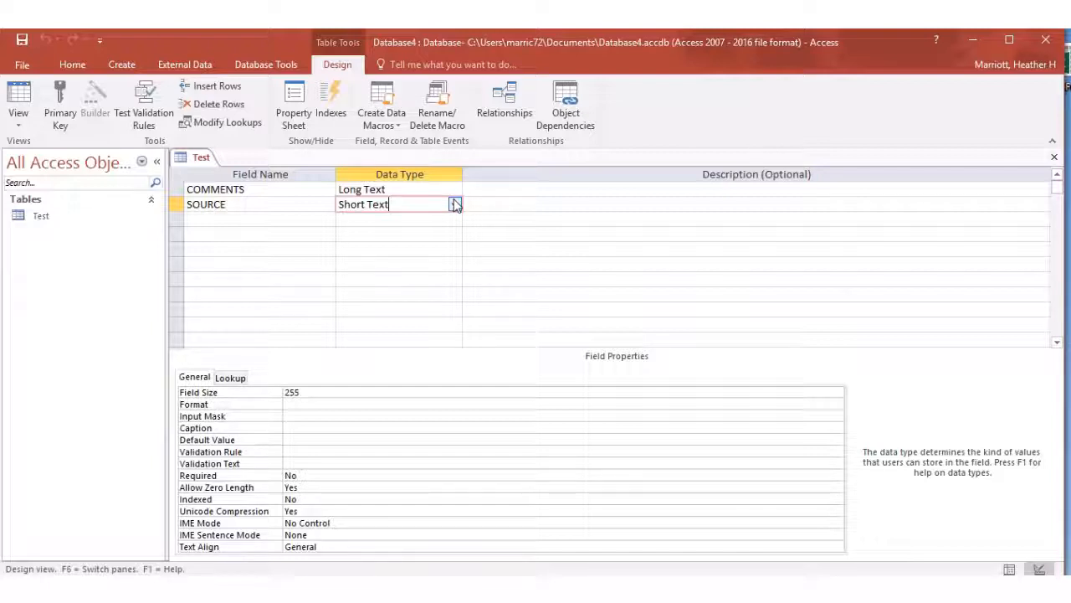
click(385, 189)
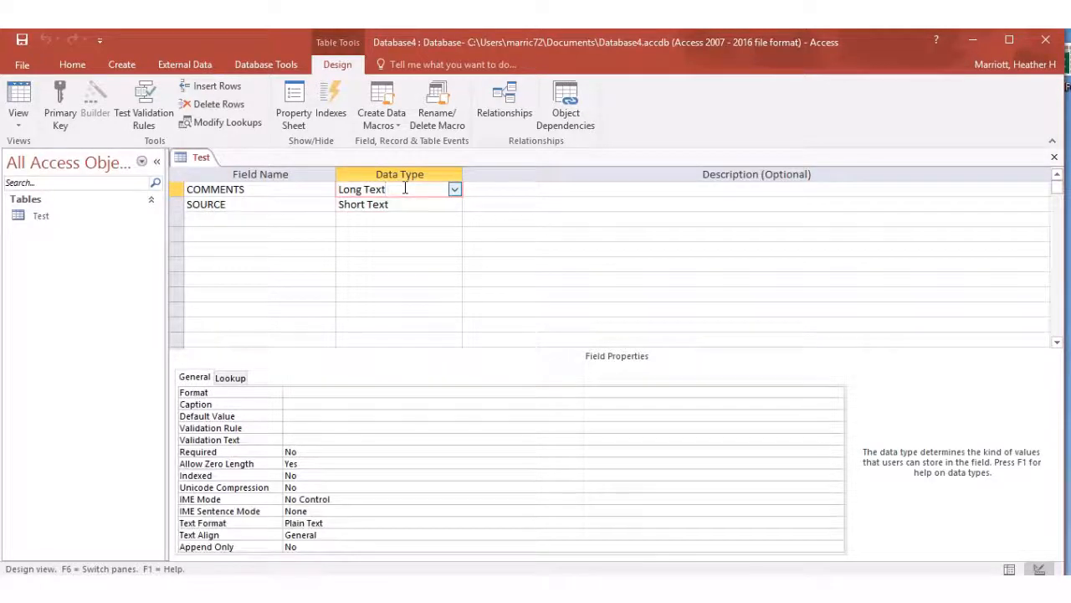
click(388, 188)
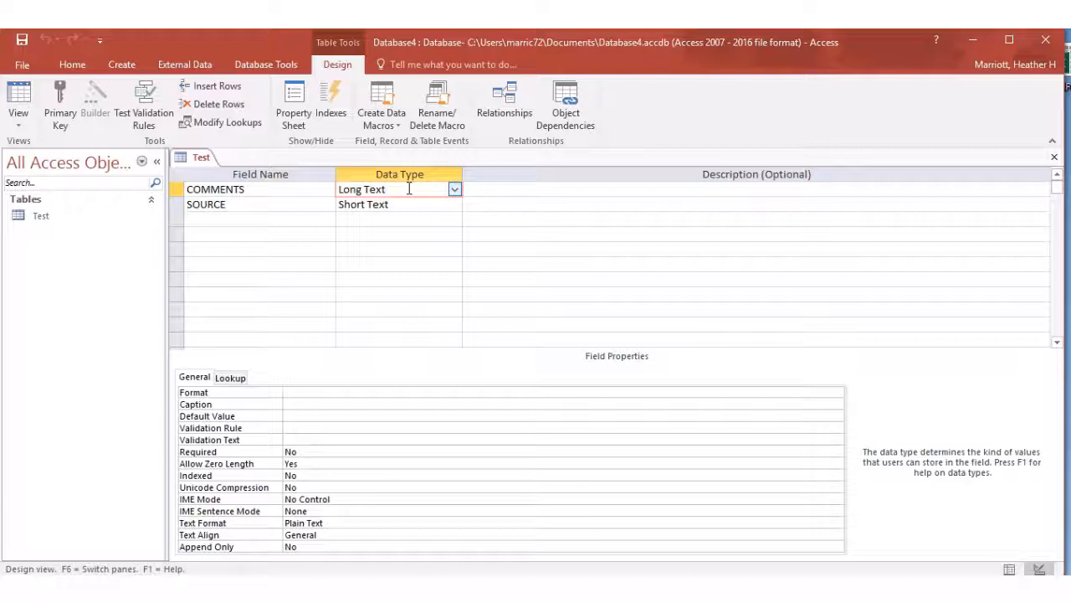
Change COMMENTS from Long Text to Short Text and return to Datasheet View
click(455, 187)
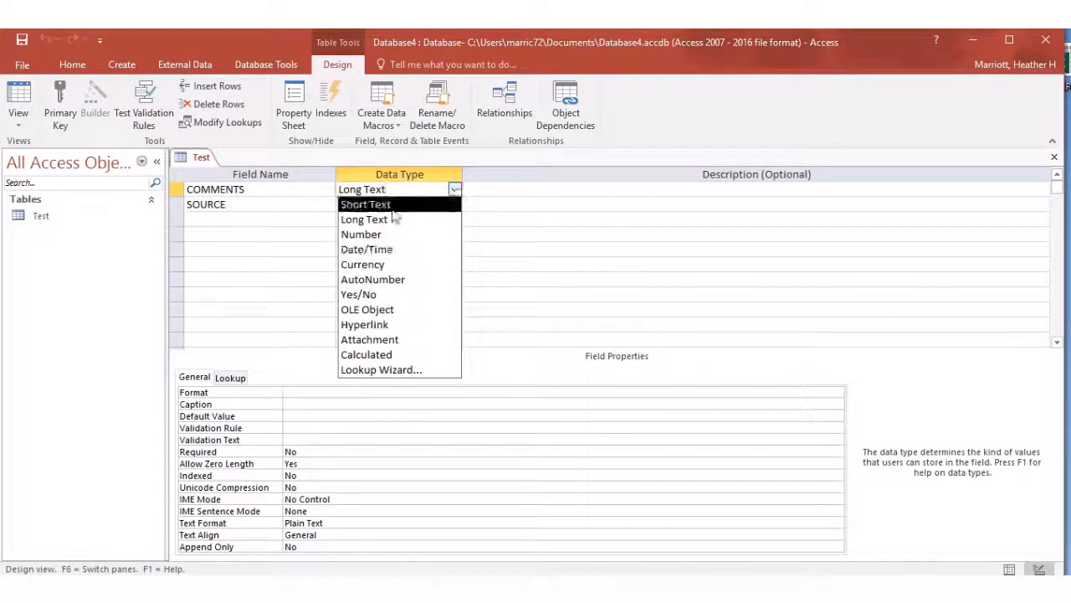
click(361, 204)
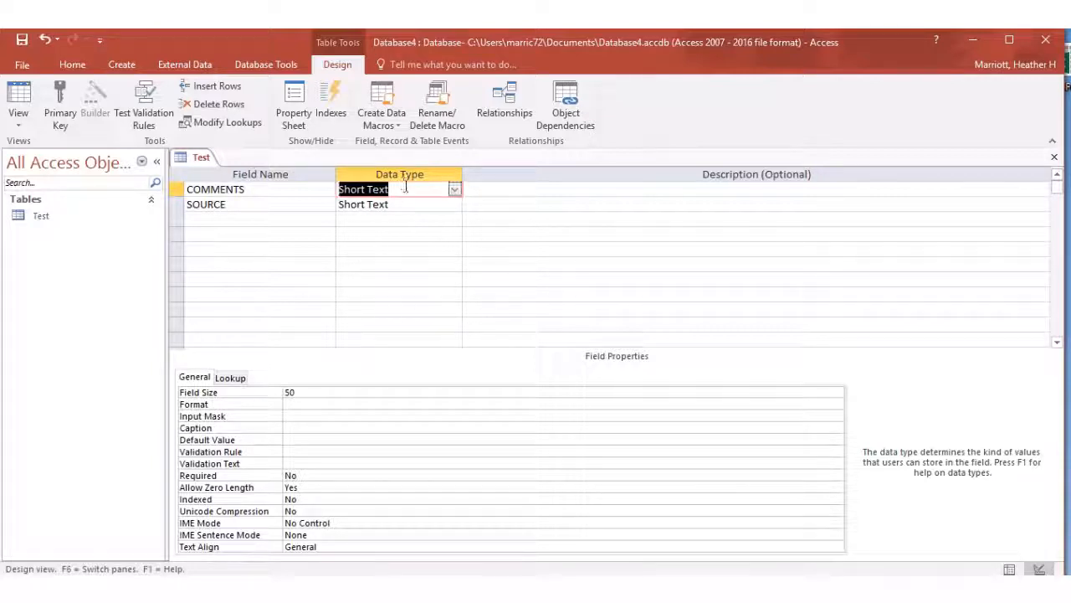
click(19, 95)
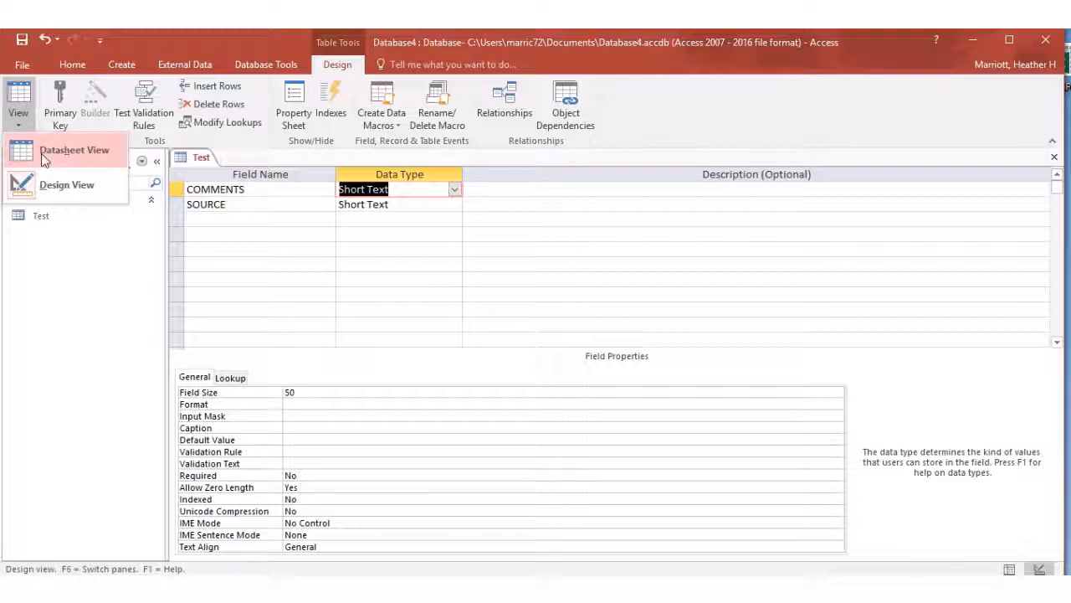
click(74, 149)
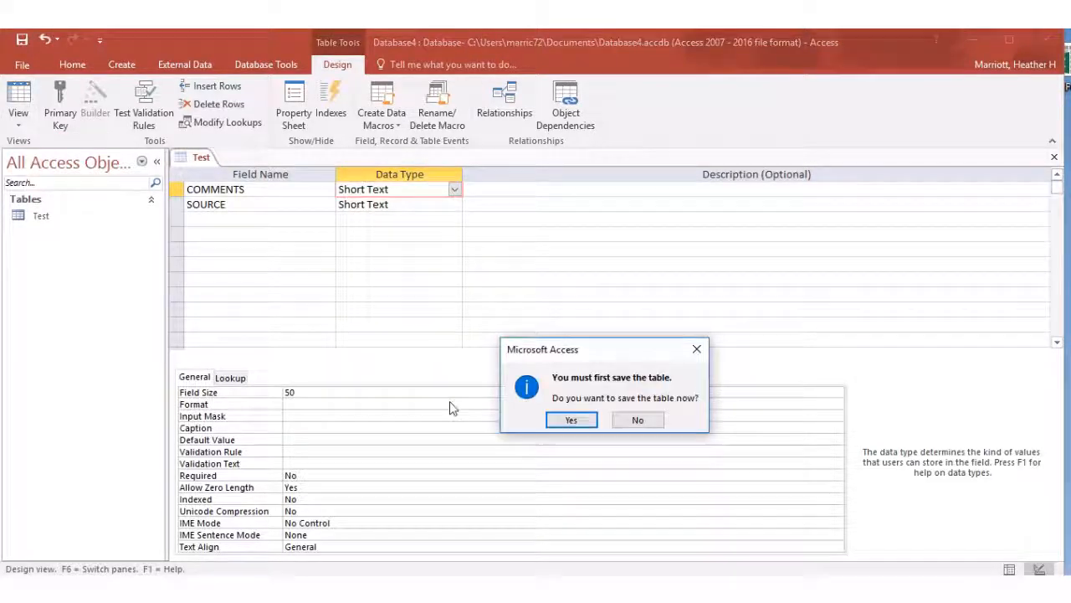
Save the Test table, accepting the possible data-loss warning
click(573, 419)
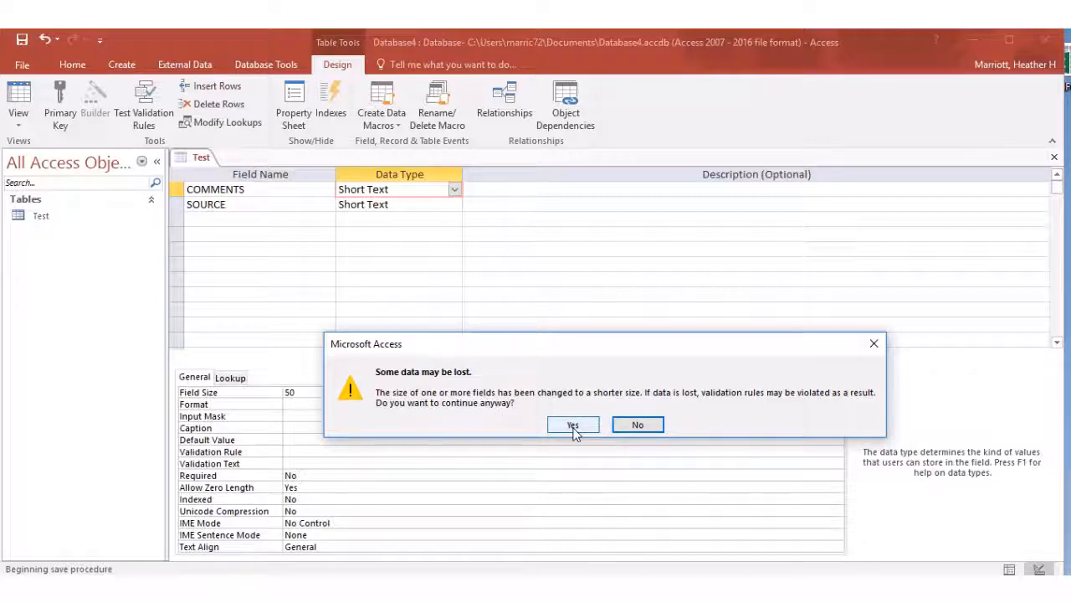
click(572, 425)
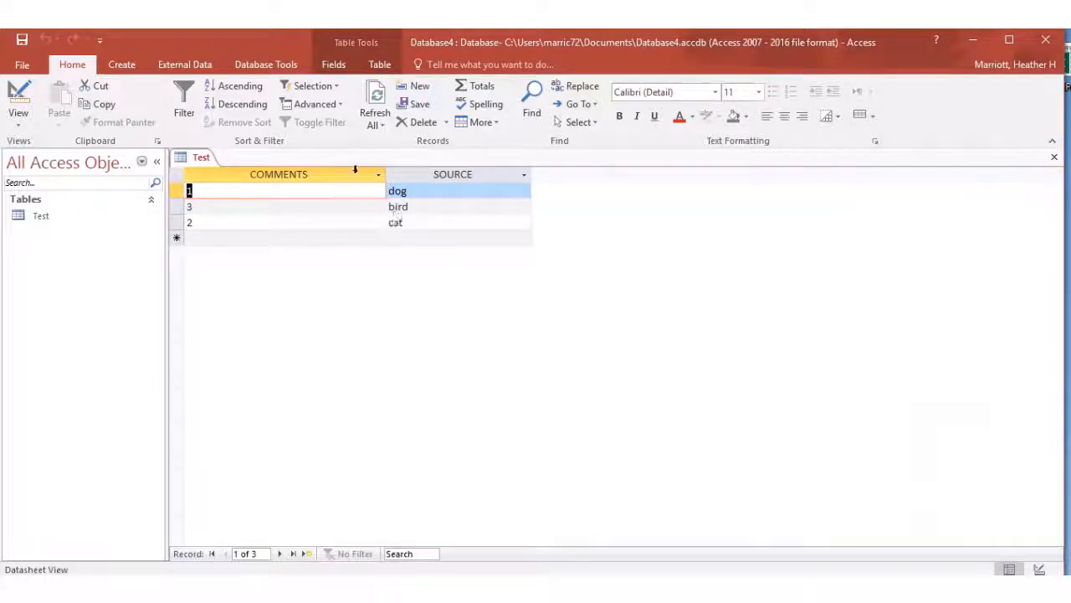
Sort the records by COMMENTS ascending, then descending (3 bird, 2 cat, 1 dog)
click(378, 174)
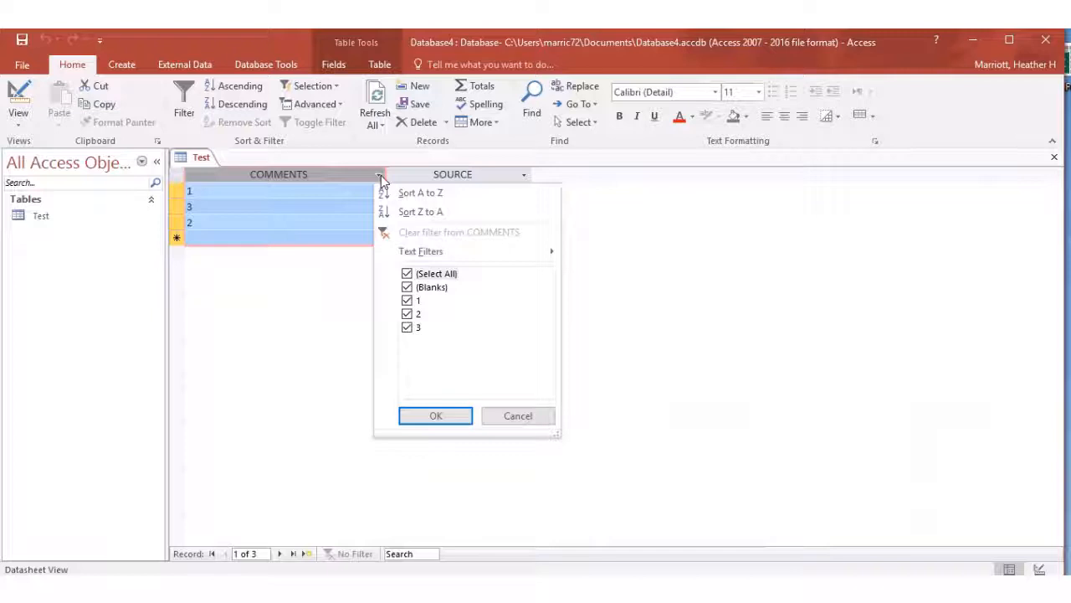
click(435, 415)
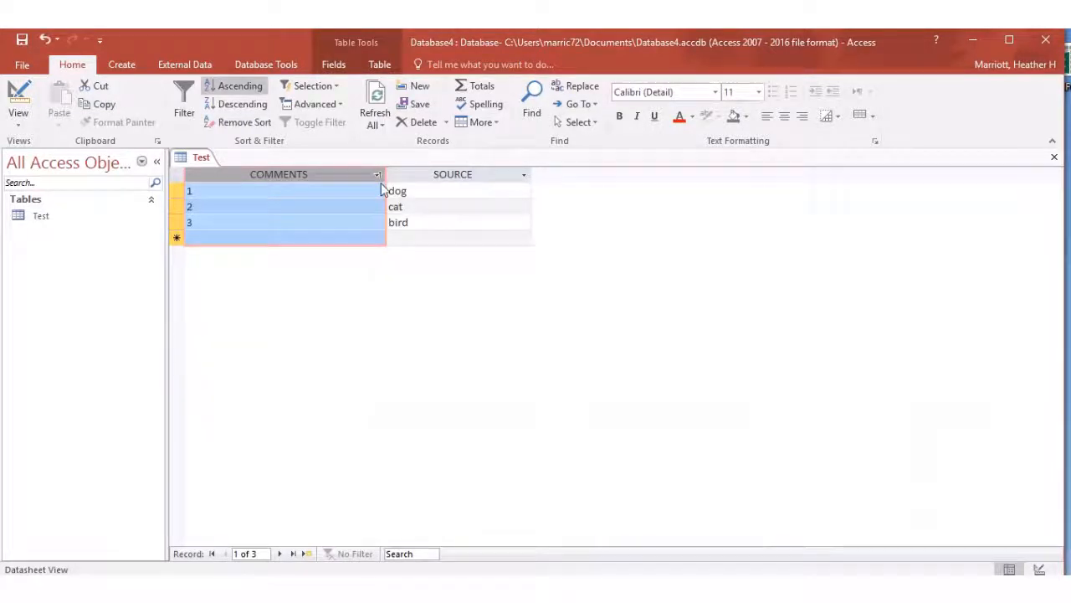
click(376, 174)
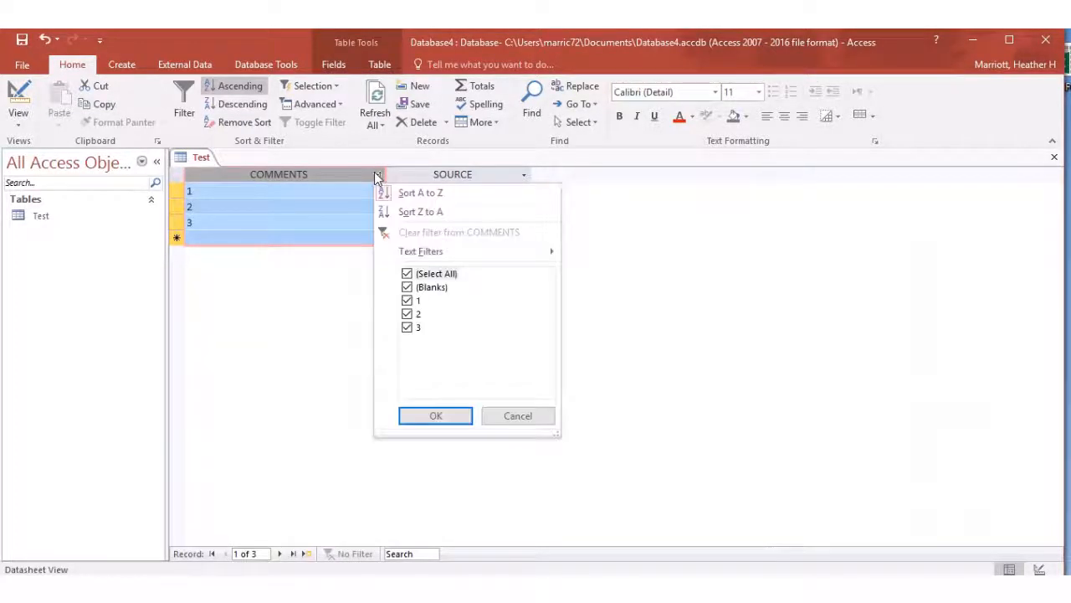
click(420, 211)
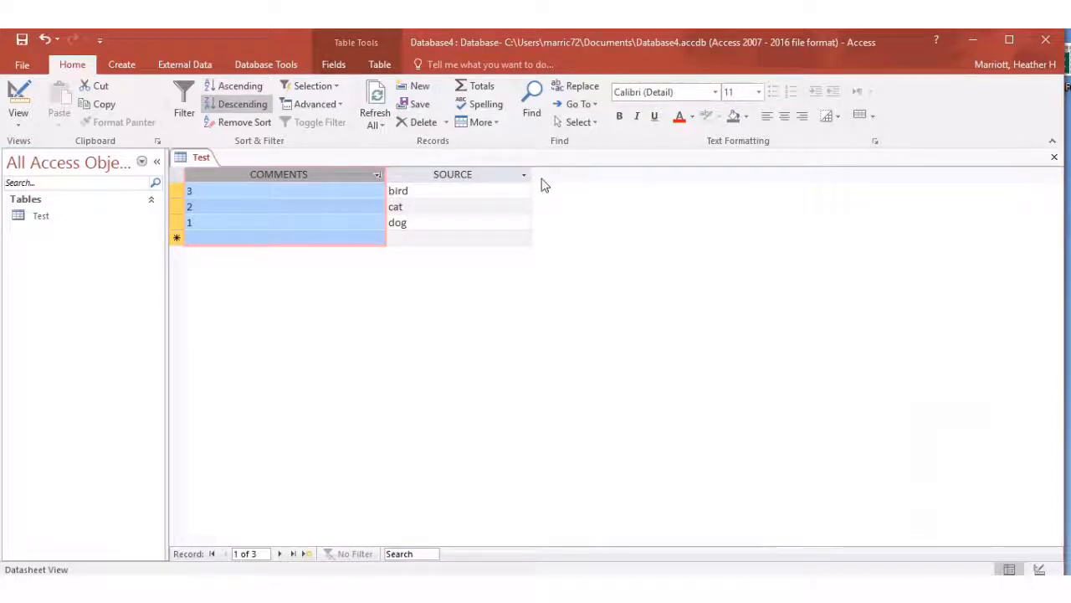
mouse_move(305, 331)
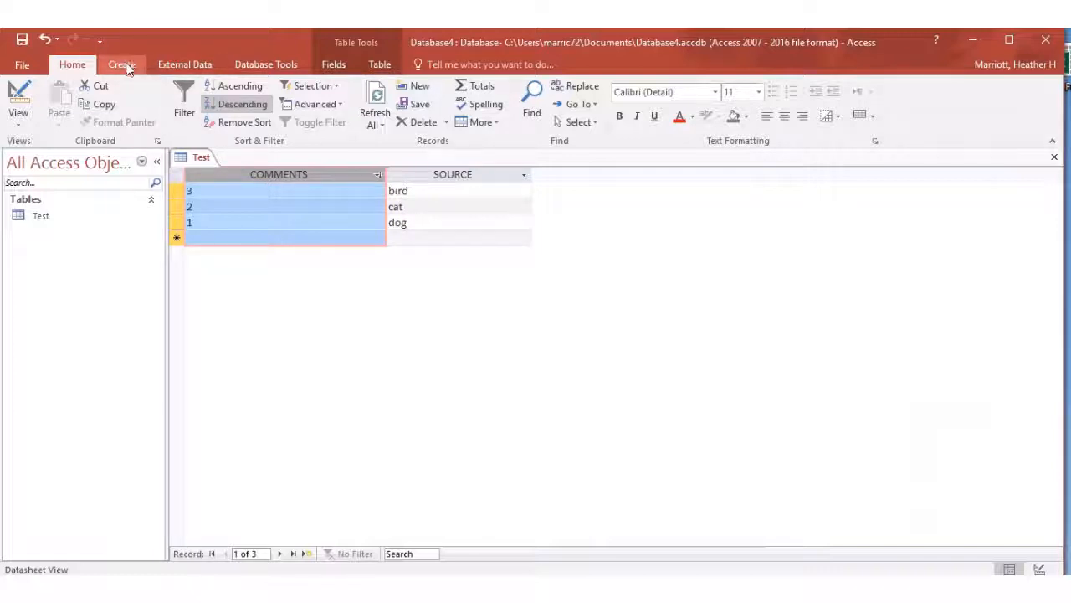
Create a new query design on the Test table with SOURCE in the grid
click(120, 64)
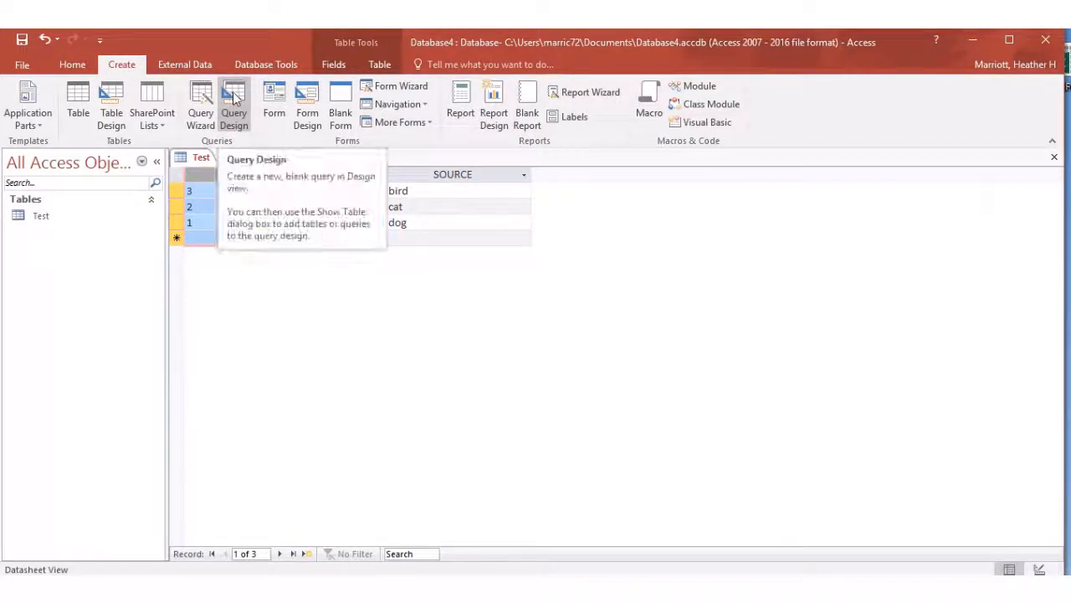
click(234, 92)
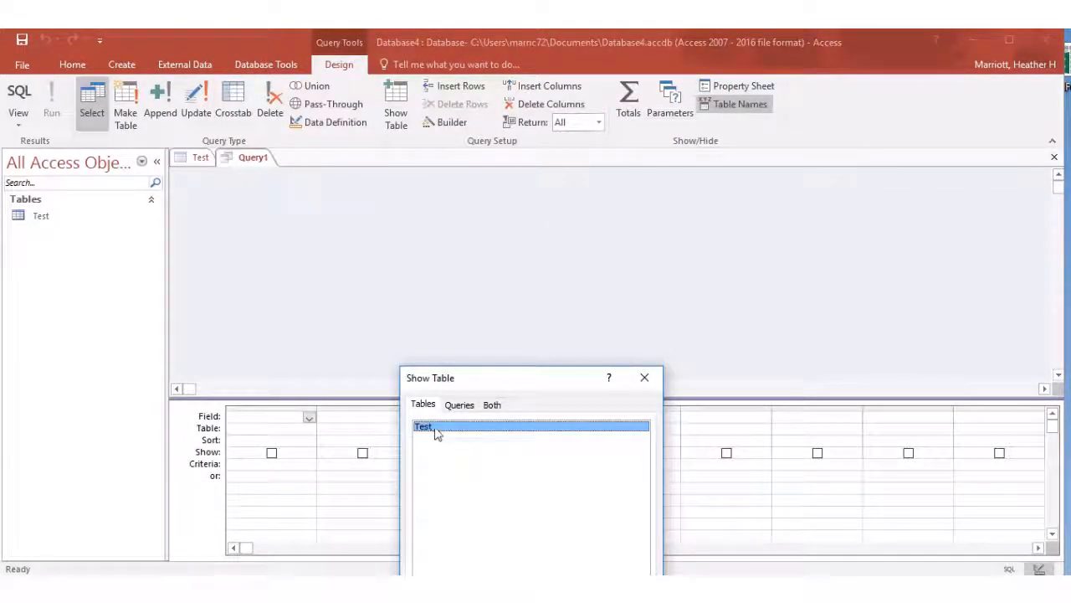
double_click(425, 427)
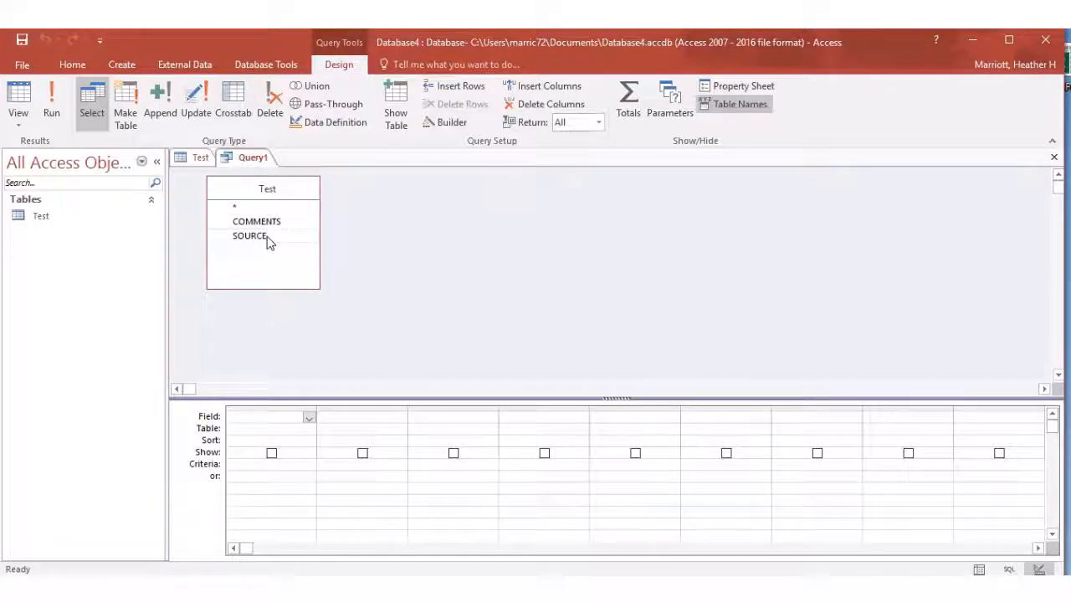
double_click(249, 234)
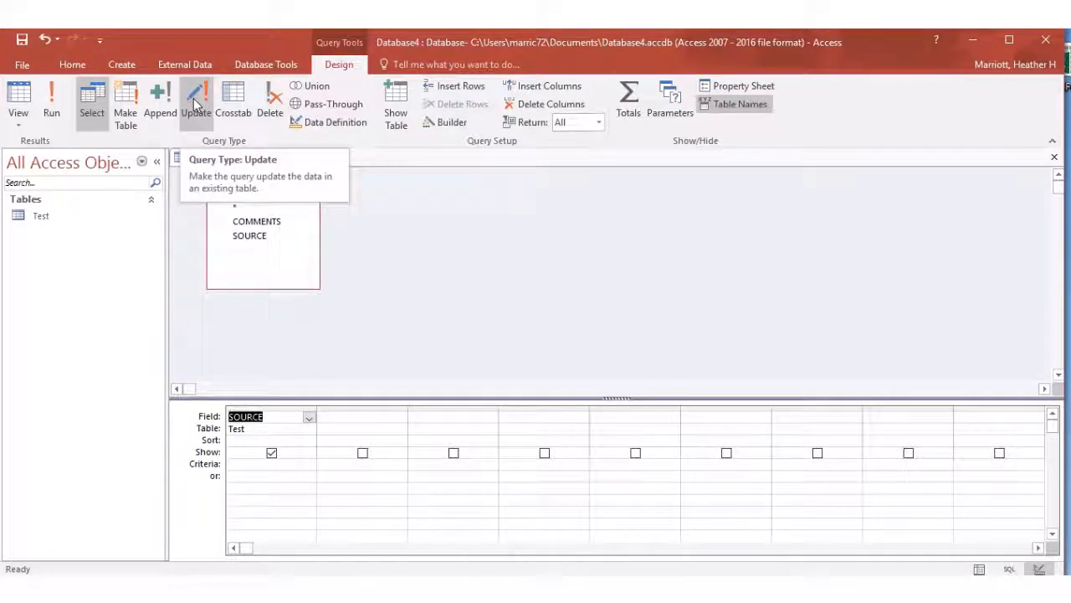
Make it an update query setting SOURCE to FORM 5200 and run it
click(196, 101)
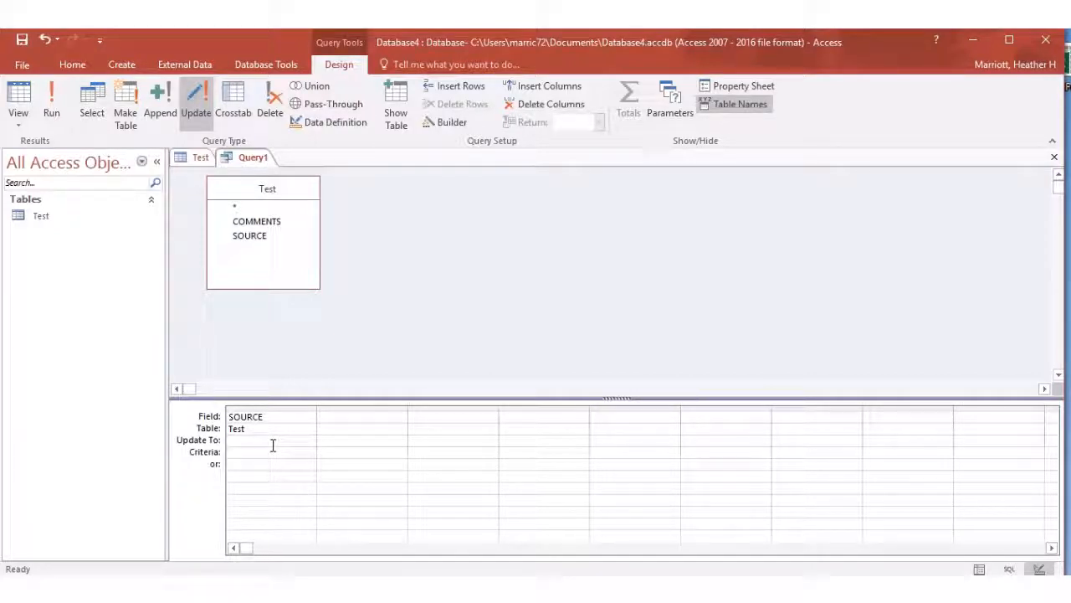
text(FORM 5200)
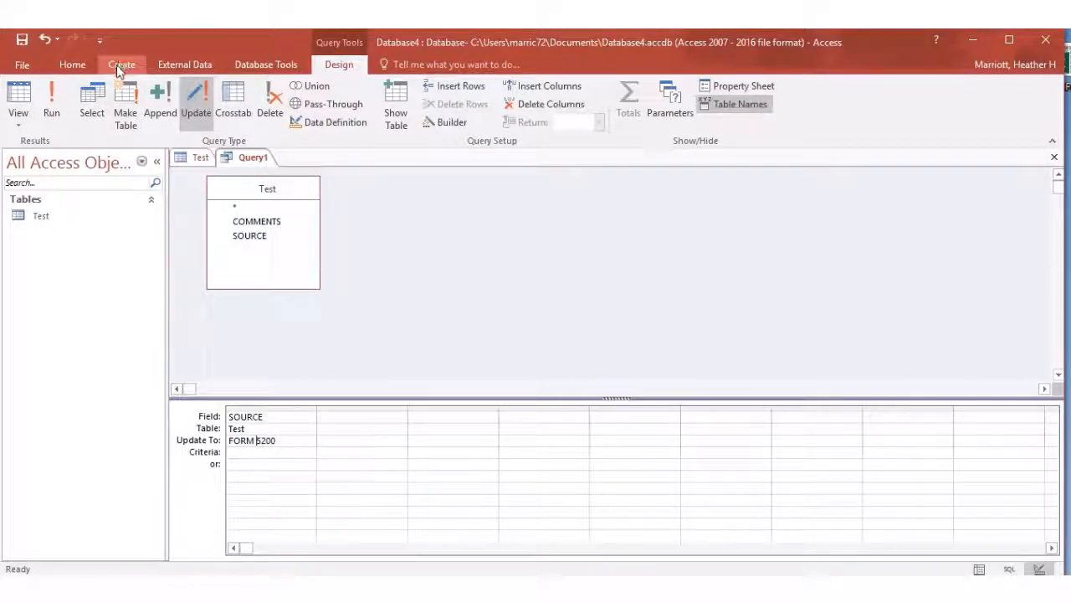
click(50, 100)
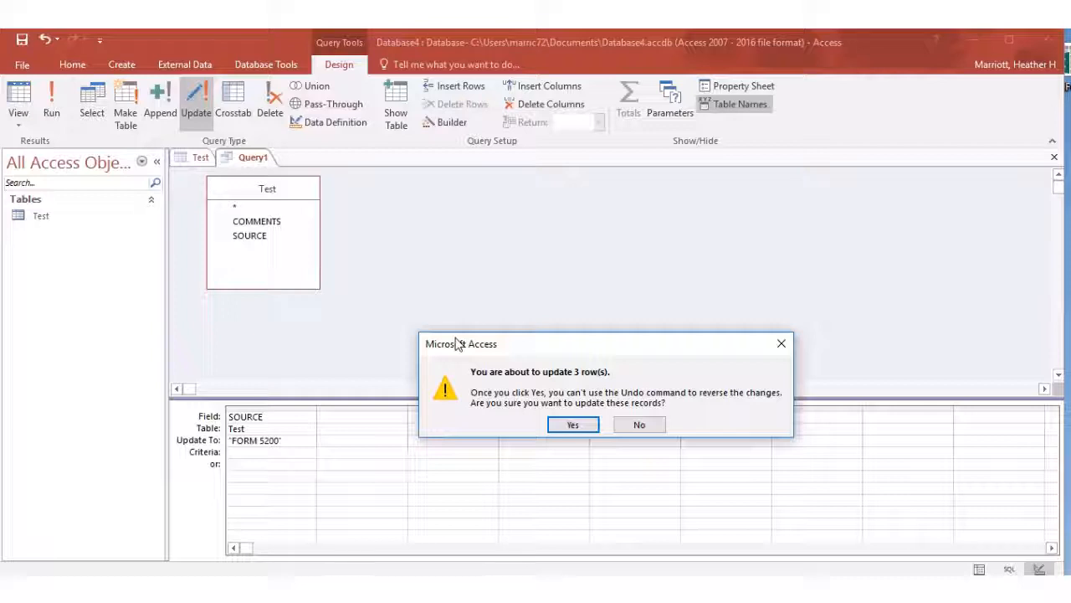
mouse_move(576, 385)
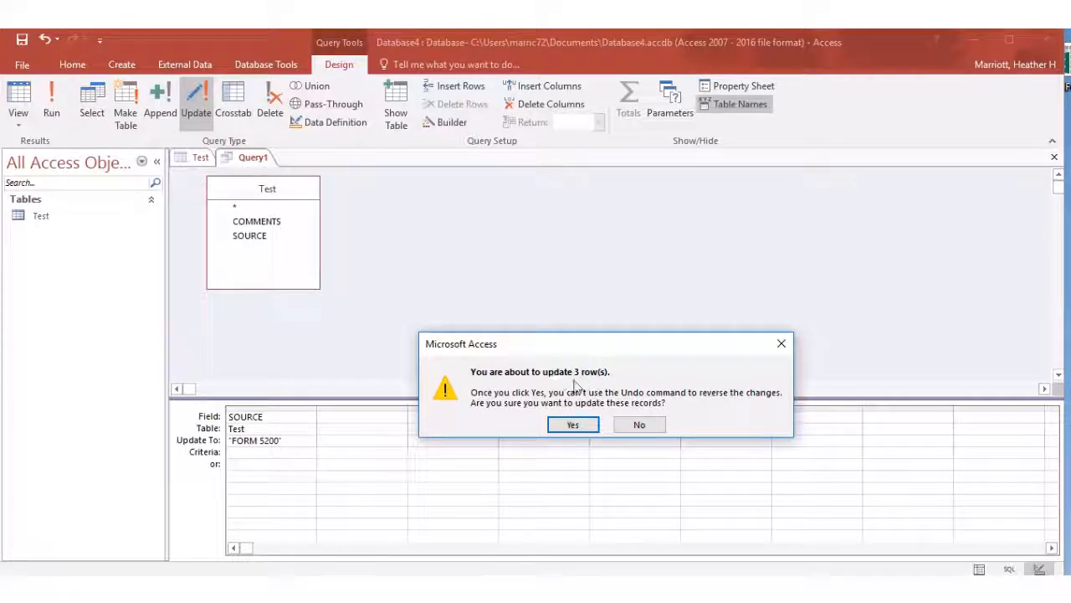
Confirm updating all 3 rows so every SOURCE reads FORM 5200
click(572, 425)
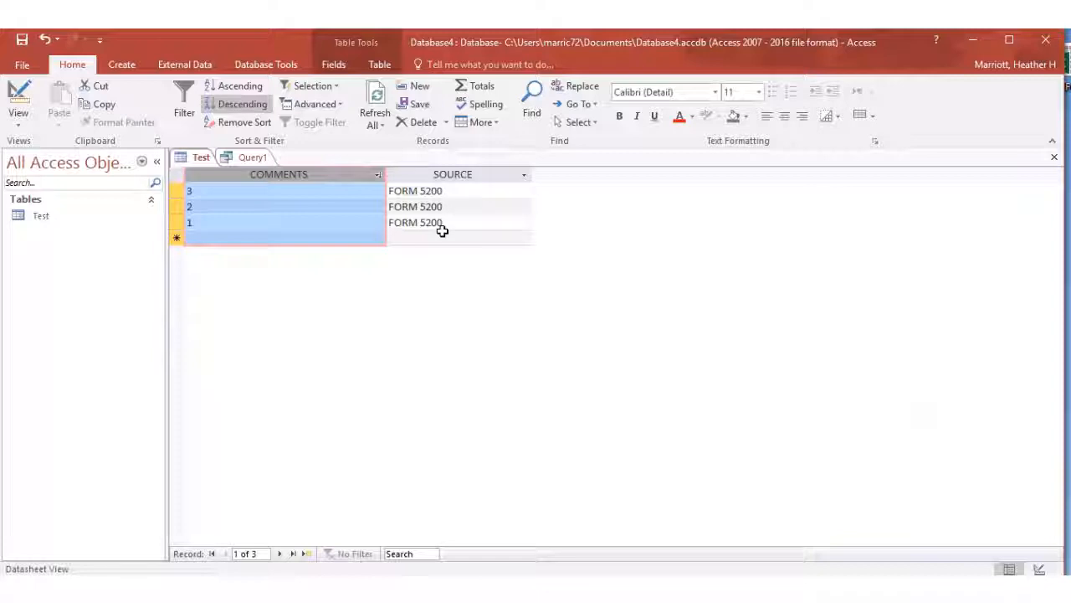
mouse_move(458, 355)
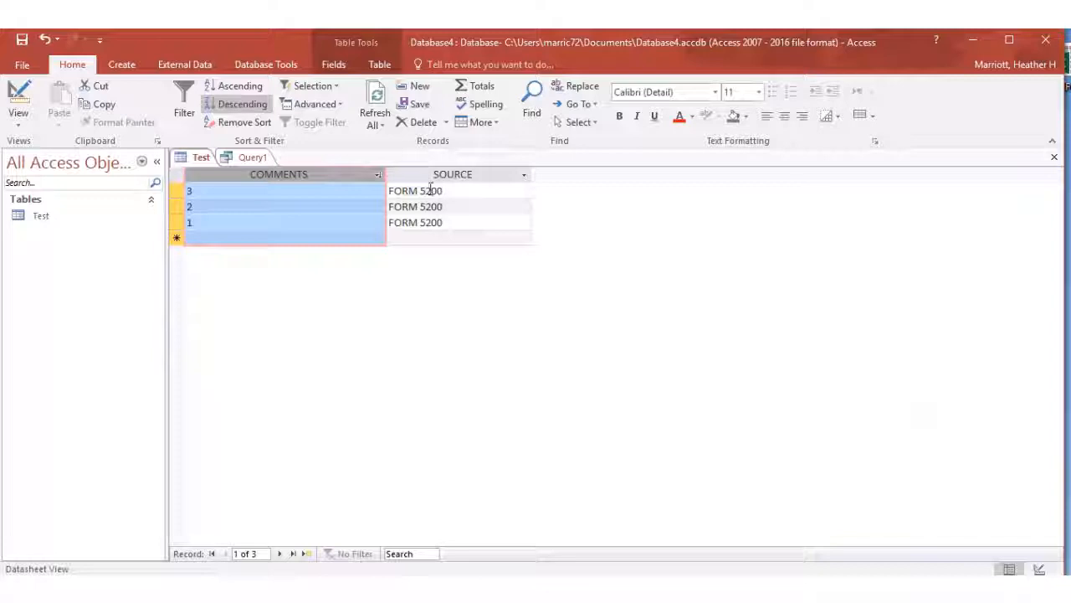
mouse_move(428, 389)
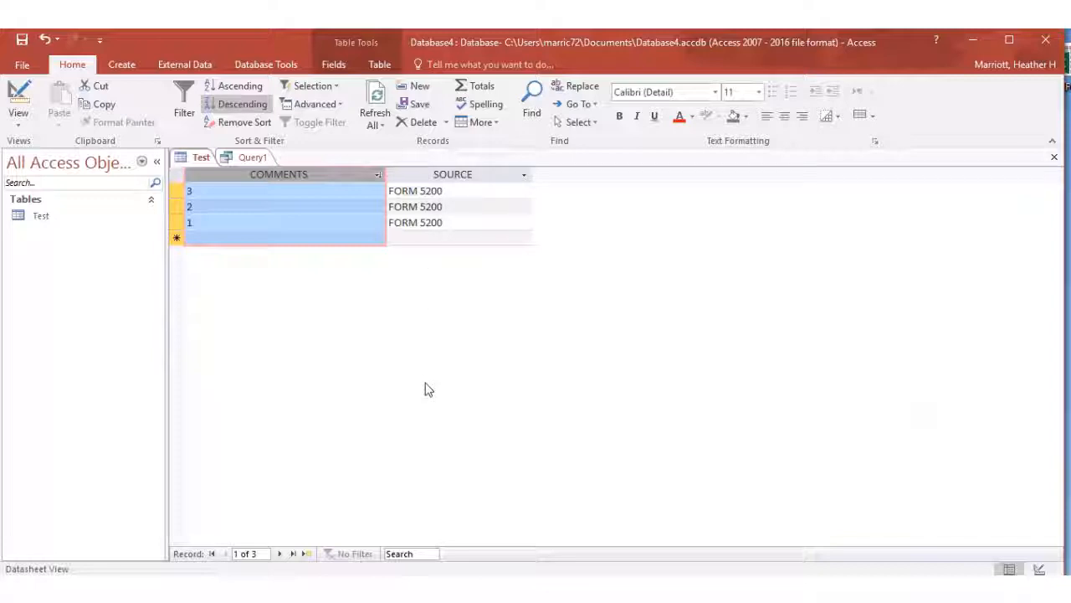